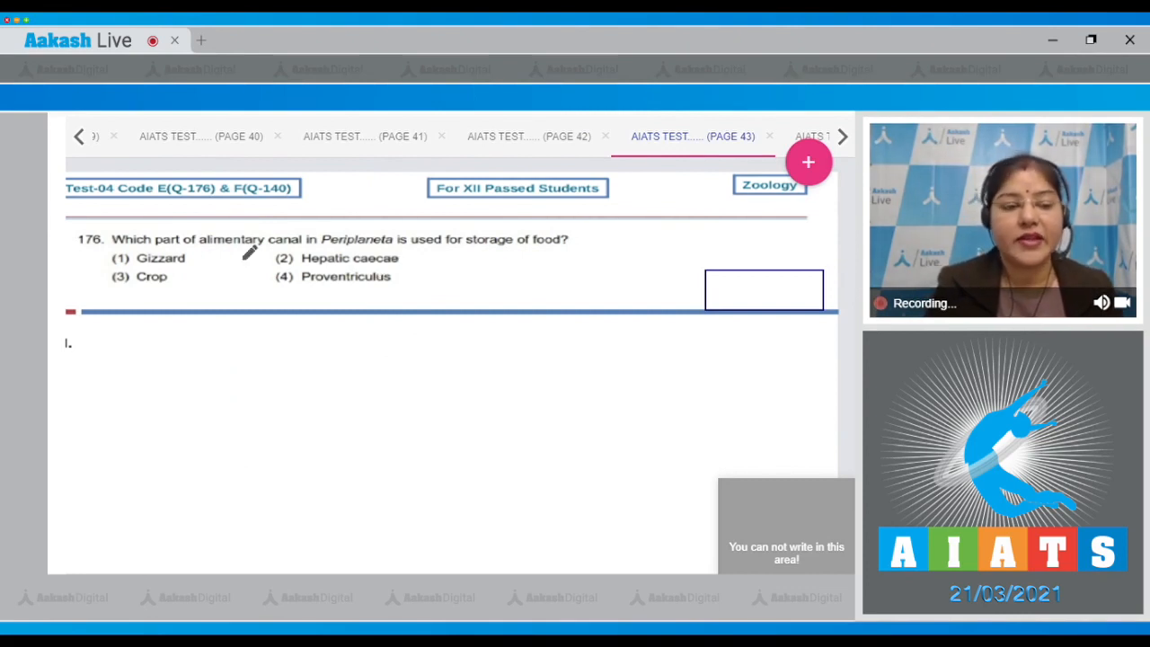
{"action": "mouse_move", "coordinate": [357, 296]}
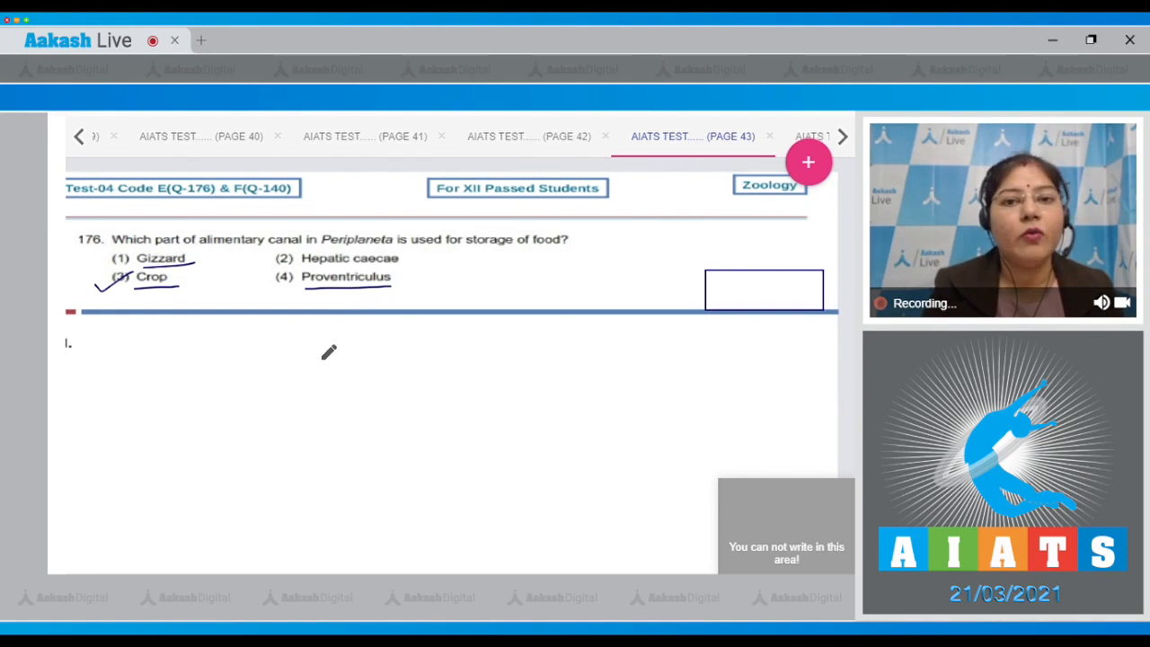
{"action": "mouse_move", "coordinate": [332, 360]}
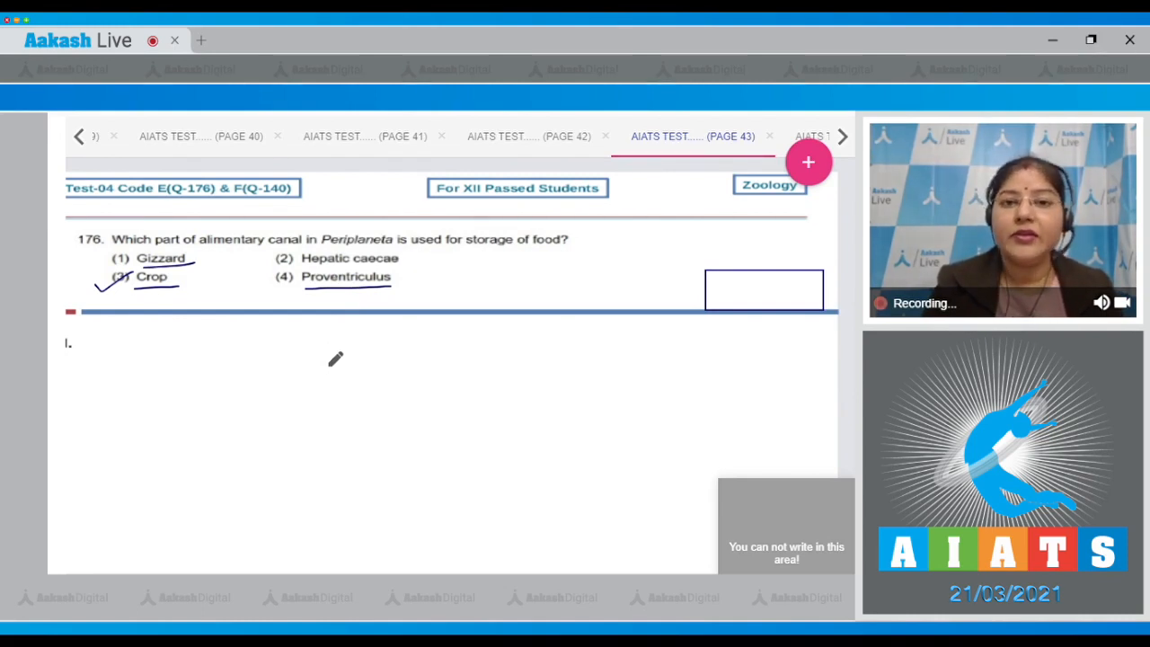
{"action": "mouse_move", "coordinate": [340, 358]}
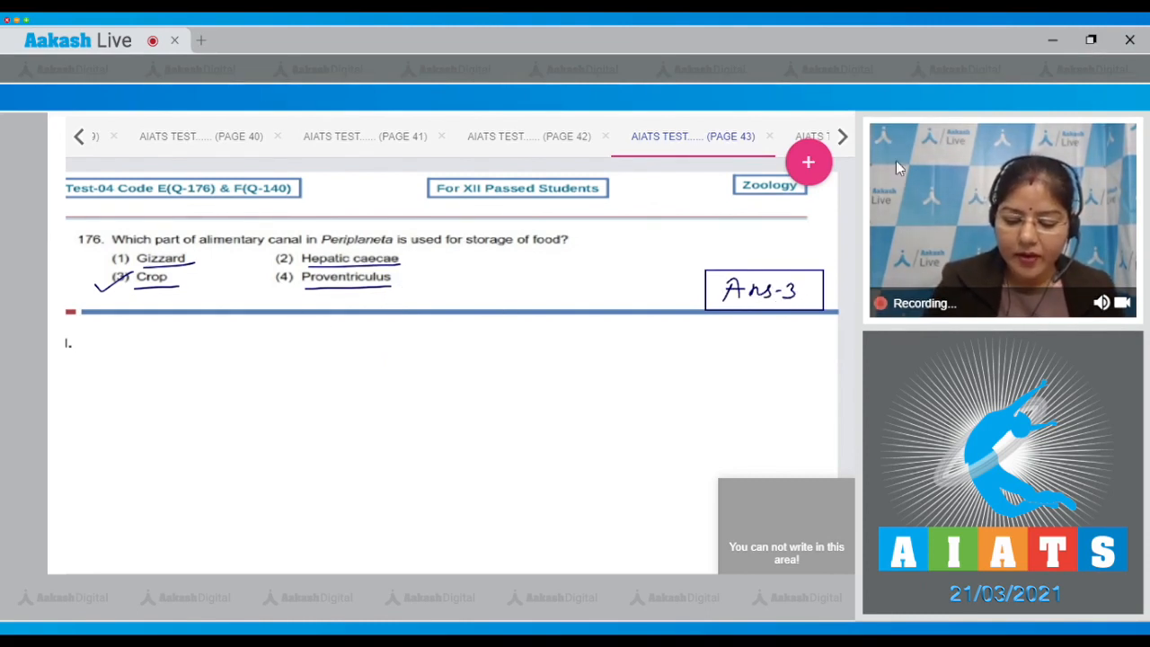
- Advance from question 176 to the next question slide
{"action": "left_click", "coordinate": [841, 136]}
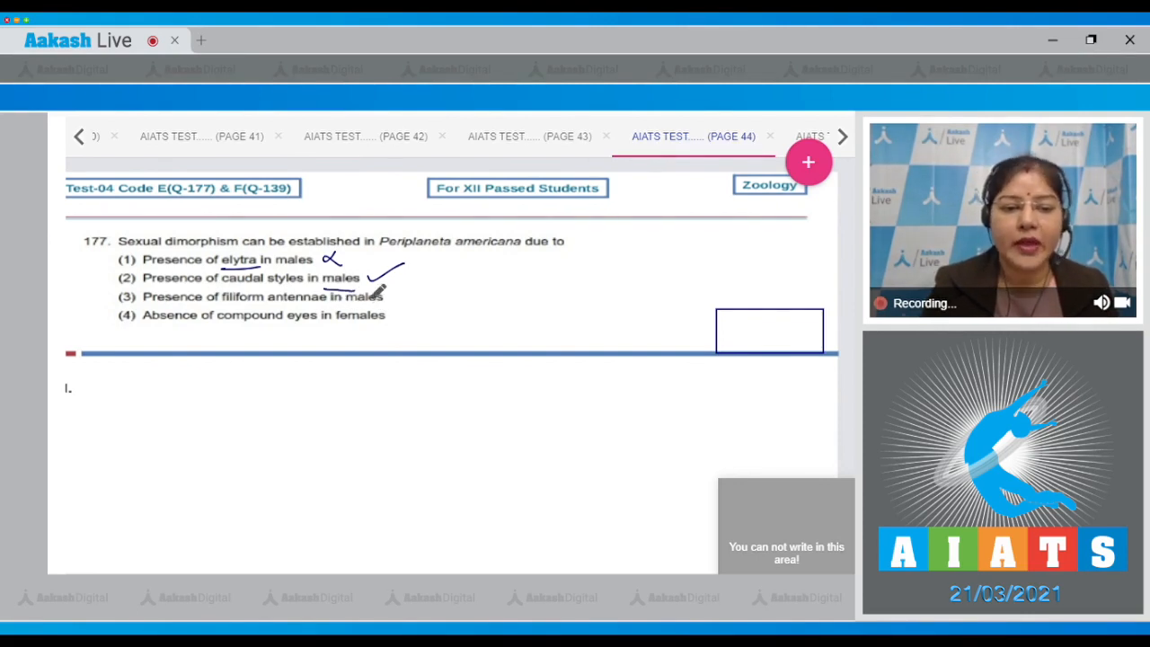
- Tick and underline question 177's options, cross out option 3, then go to question 178
{"action": "left_click_drag", "start_coordinate": [378, 260], "coordinate": [507, 259]}
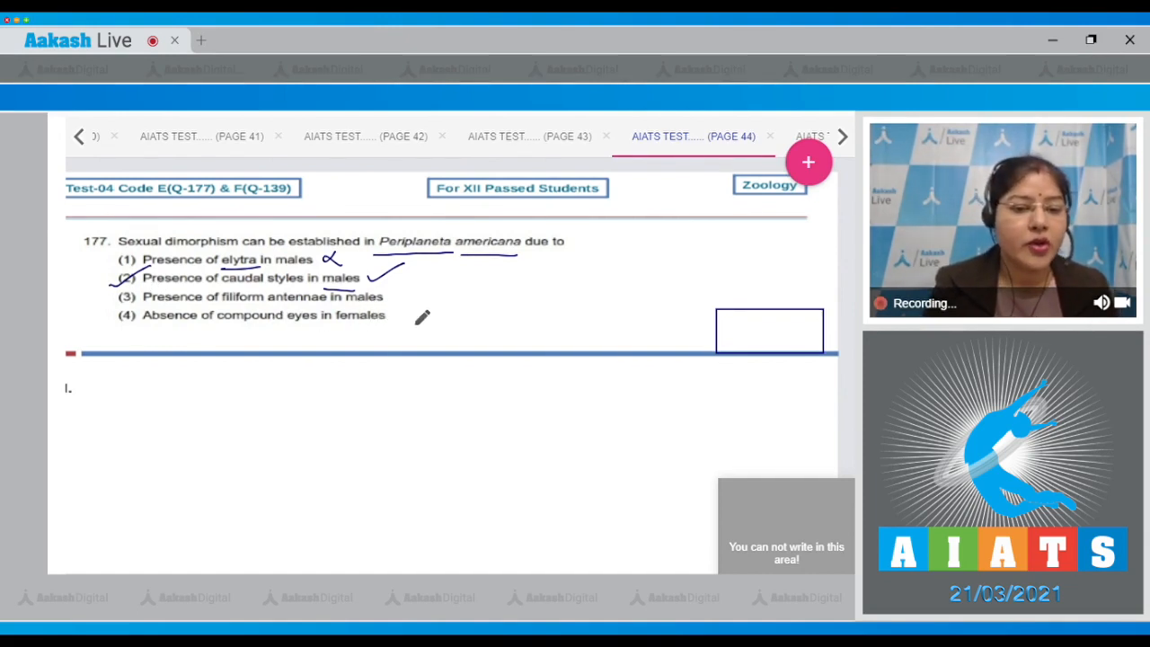
{"action": "left_click_drag", "start_coordinate": [386, 296], "coordinate": [404, 310]}
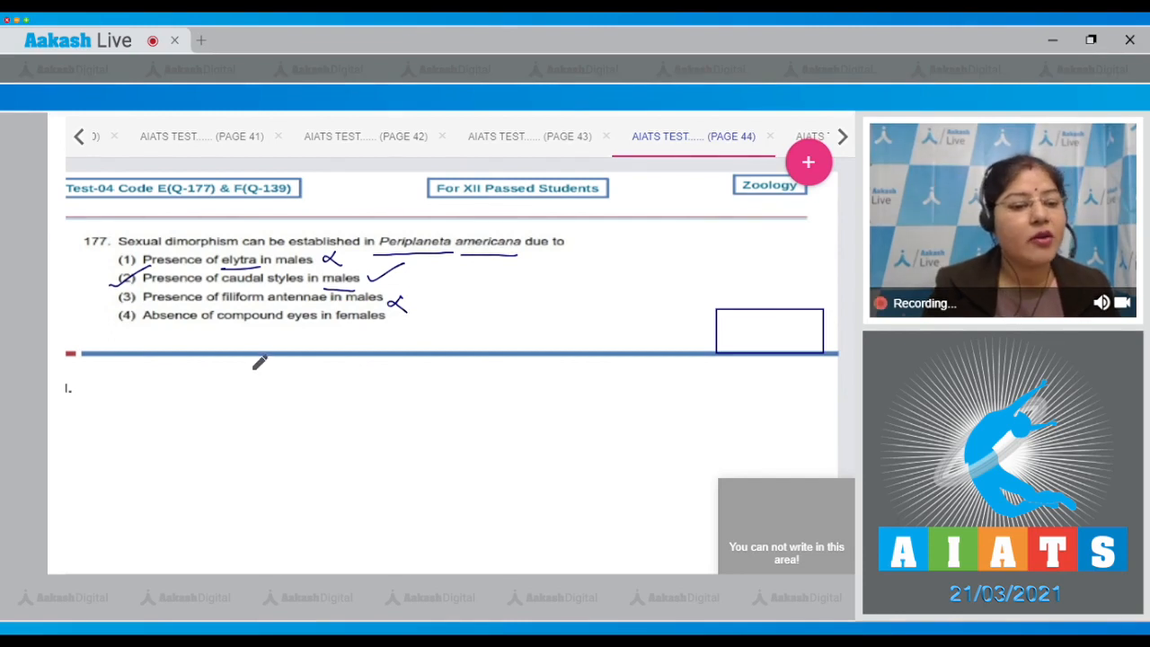
{"action": "mouse_move", "coordinate": [330, 344]}
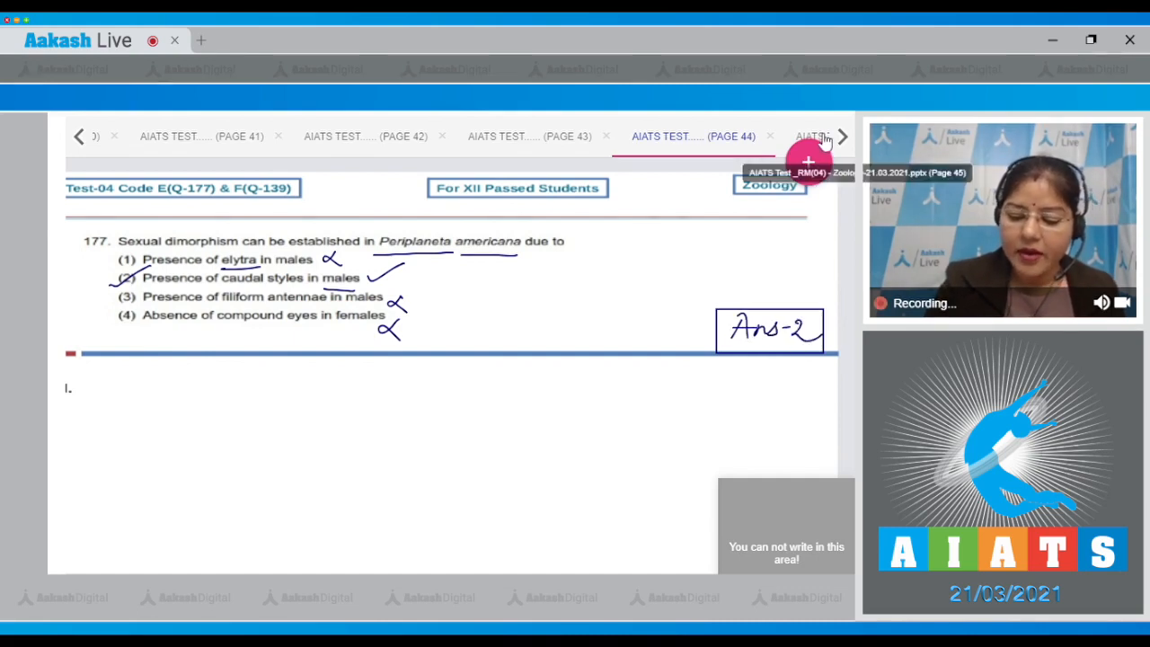
{"action": "left_click", "coordinate": [842, 136]}
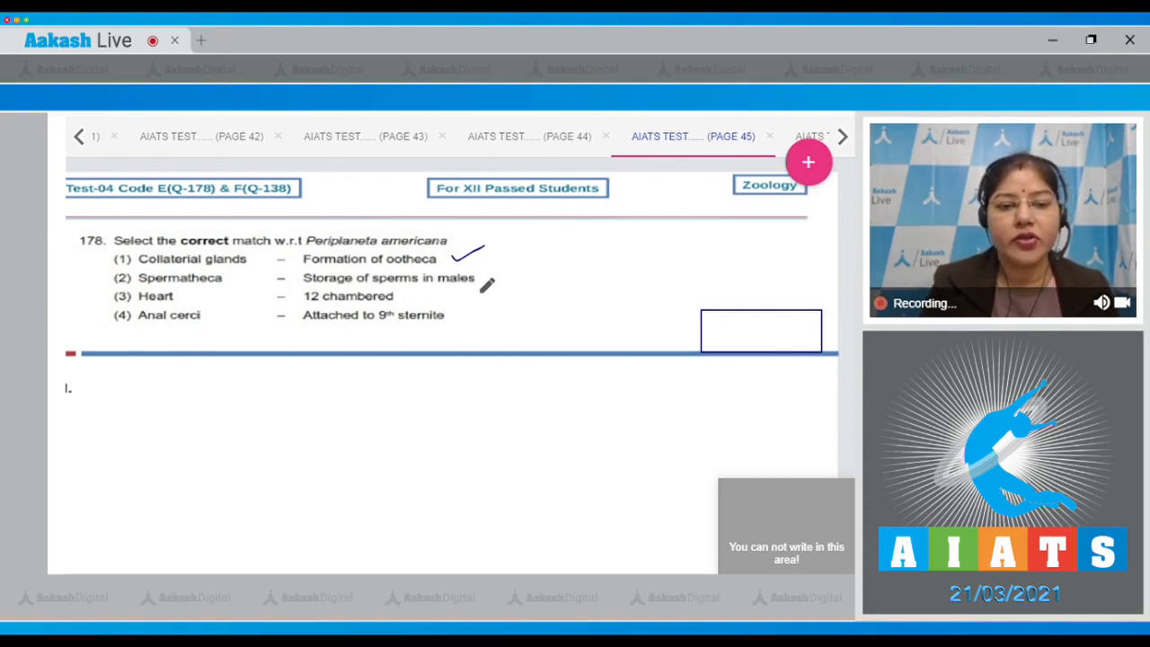
- Mark up question 178's matches and write corrections beside the wrong ones
{"action": "left_click_drag", "start_coordinate": [488, 286], "coordinate": [503, 278]}
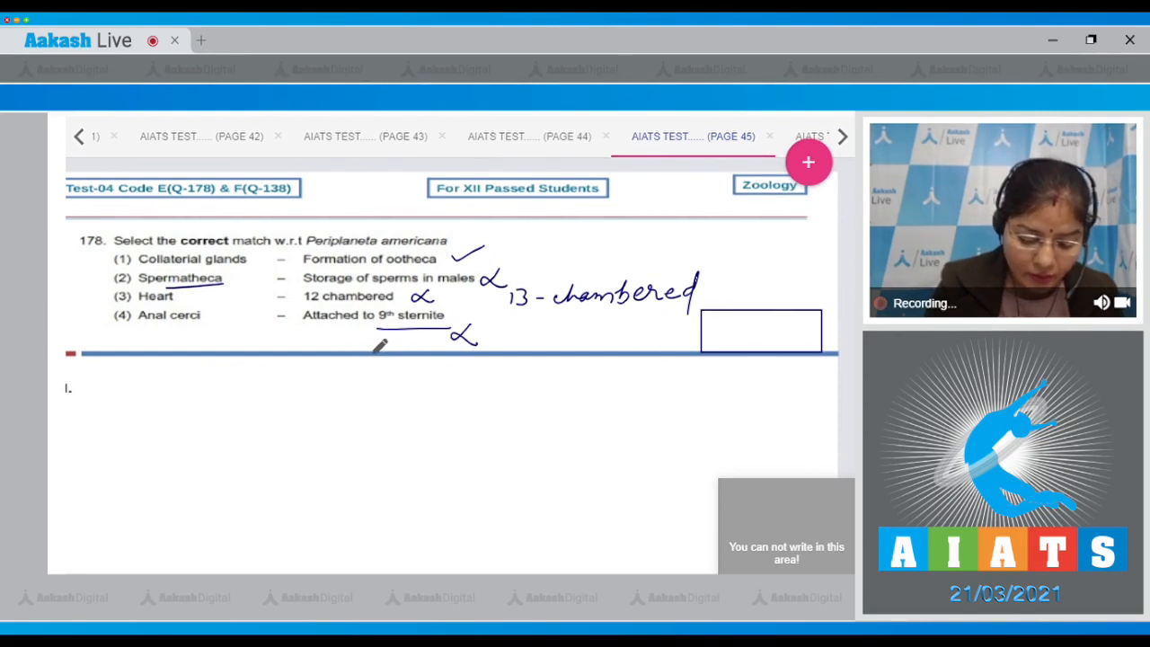
{"action": "left_click_drag", "start_coordinate": [377, 346], "coordinate": [427, 373]}
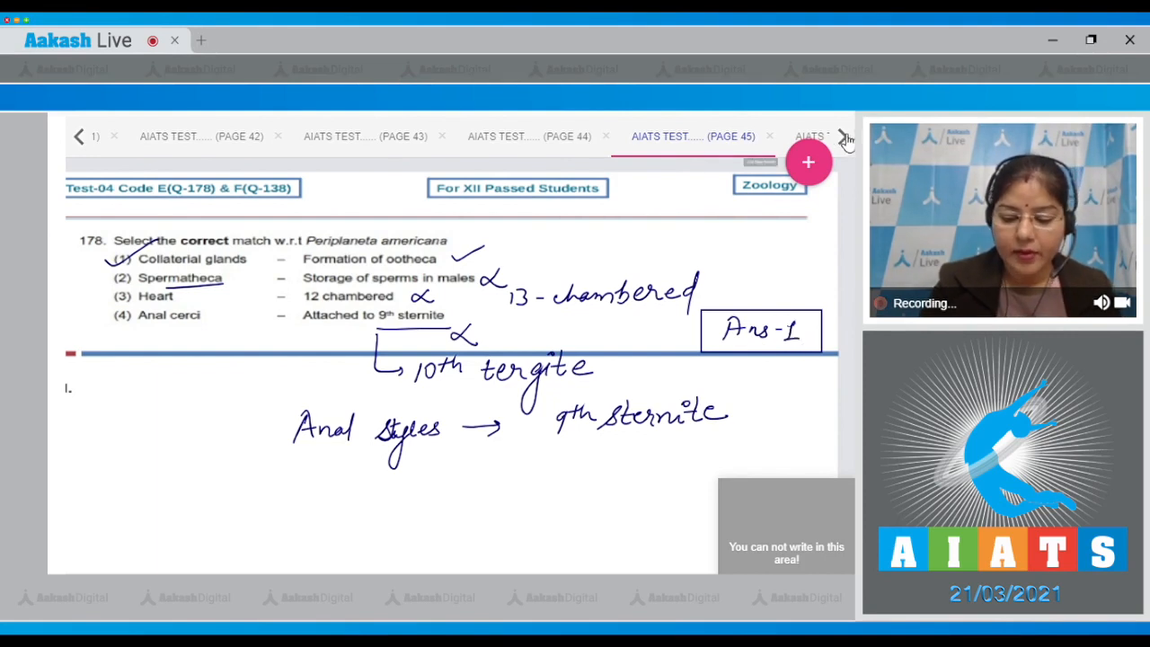
{"action": "left_click", "coordinate": [842, 135]}
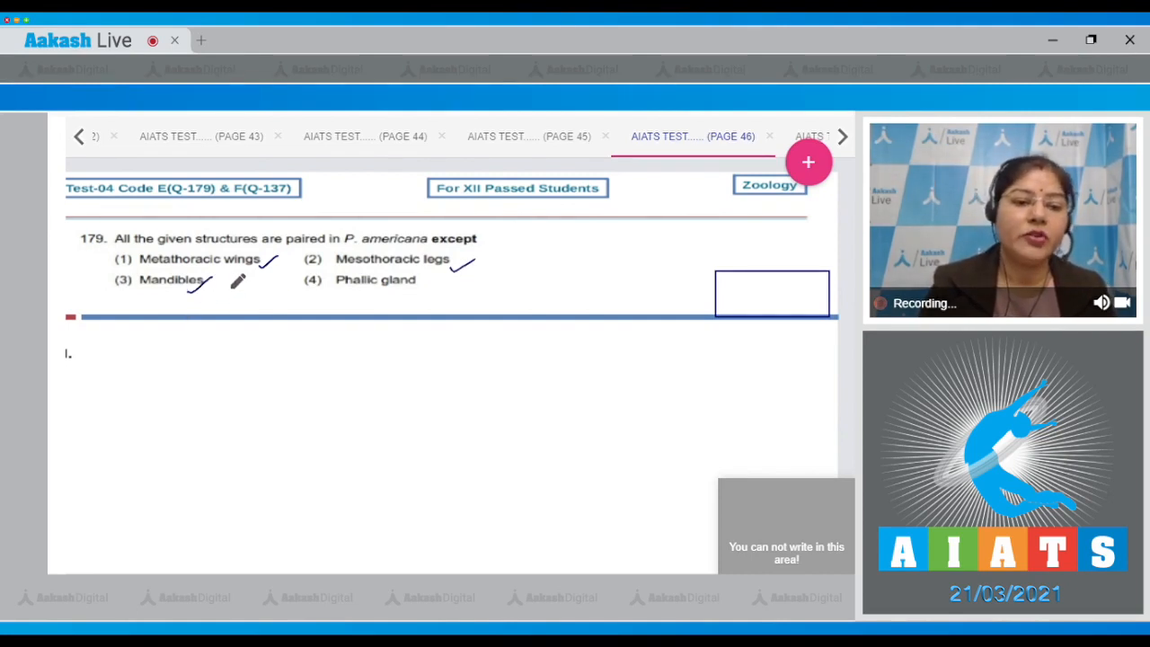
- Tick the paired structures in question 179, then go to question 180
{"action": "left_click_drag", "start_coordinate": [339, 296], "coordinate": [430, 298]}
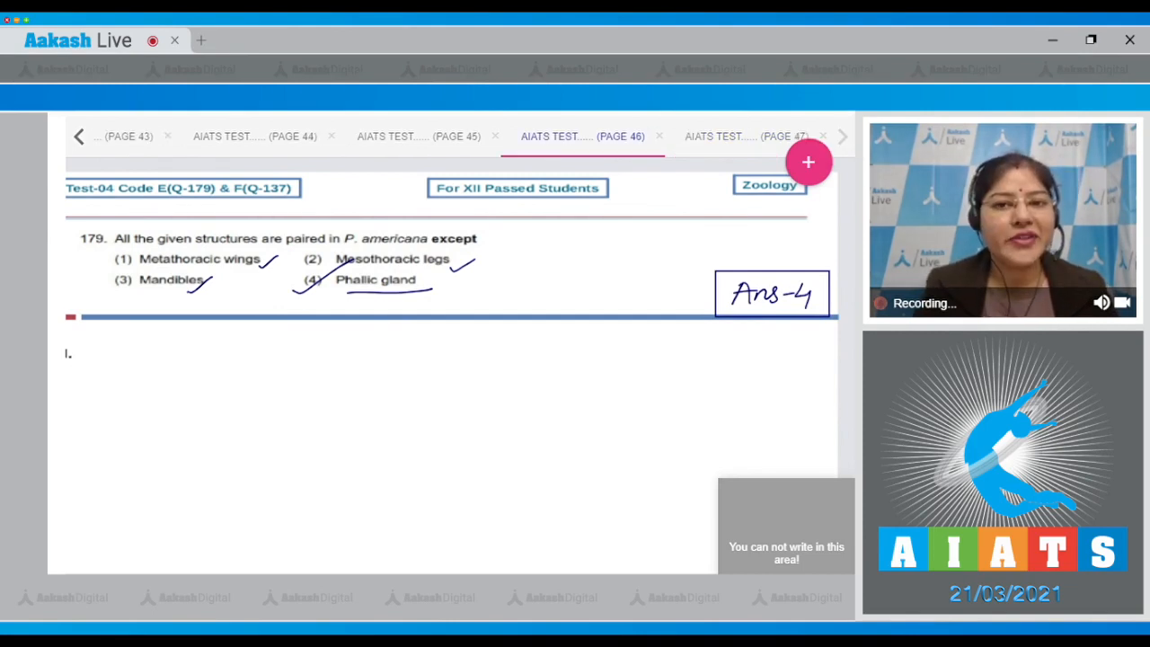
{"action": "left_click", "coordinate": [746, 136]}
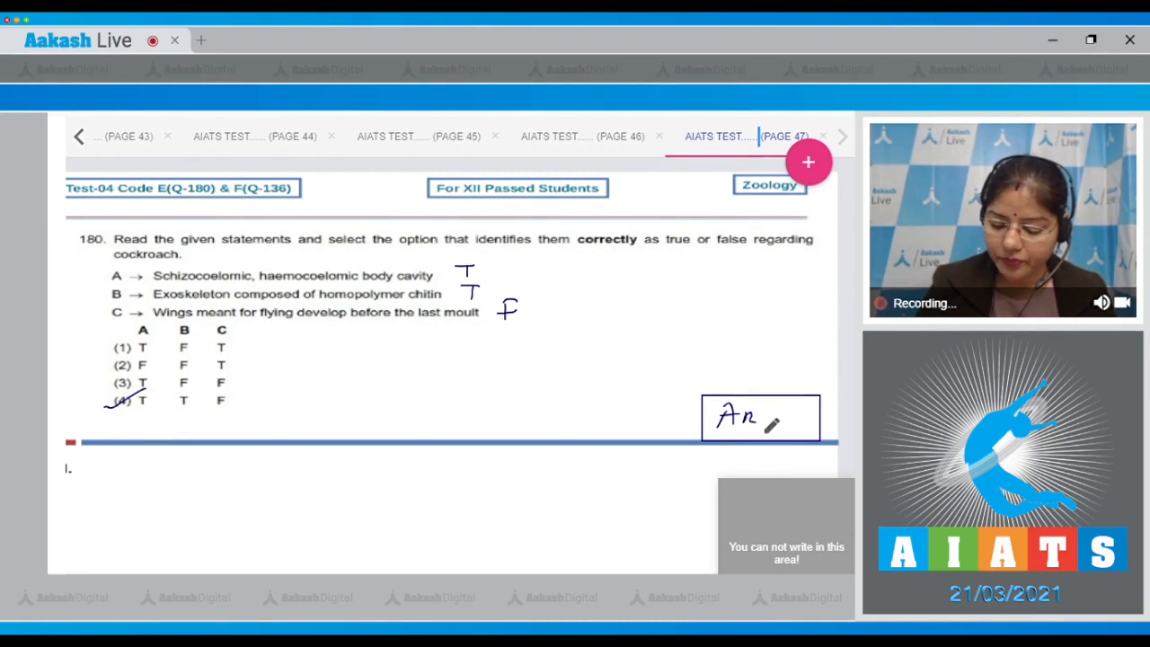
- Write 'Ans-4' in question 180's answer box
{"action": "type", "text": "Ans-4"}
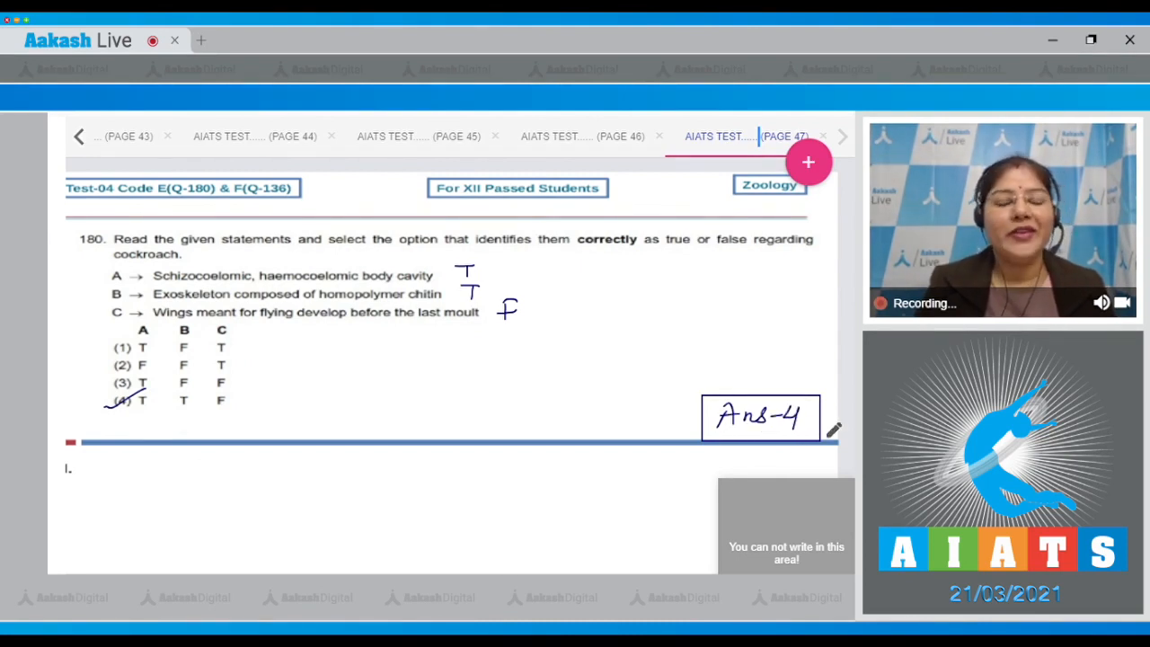